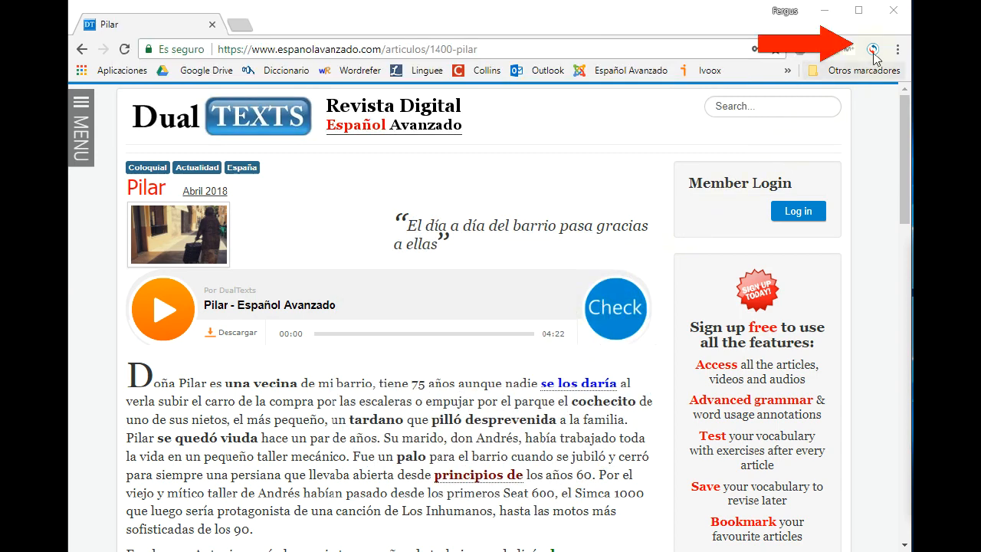
- Look up 'desprevenida' with the Reverso popup and show the 'unaware' example sentences
left_click(872, 49)
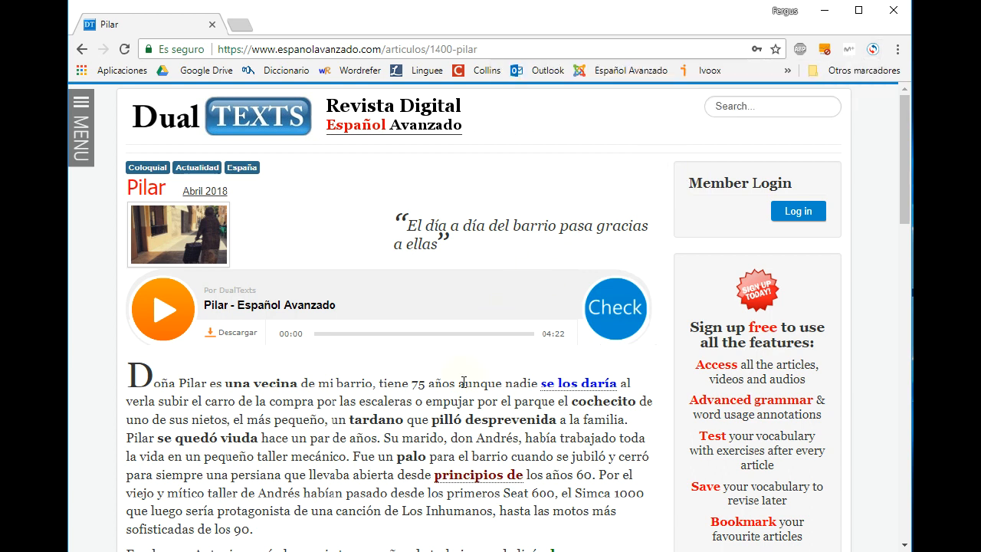
mouse_move(507, 419)
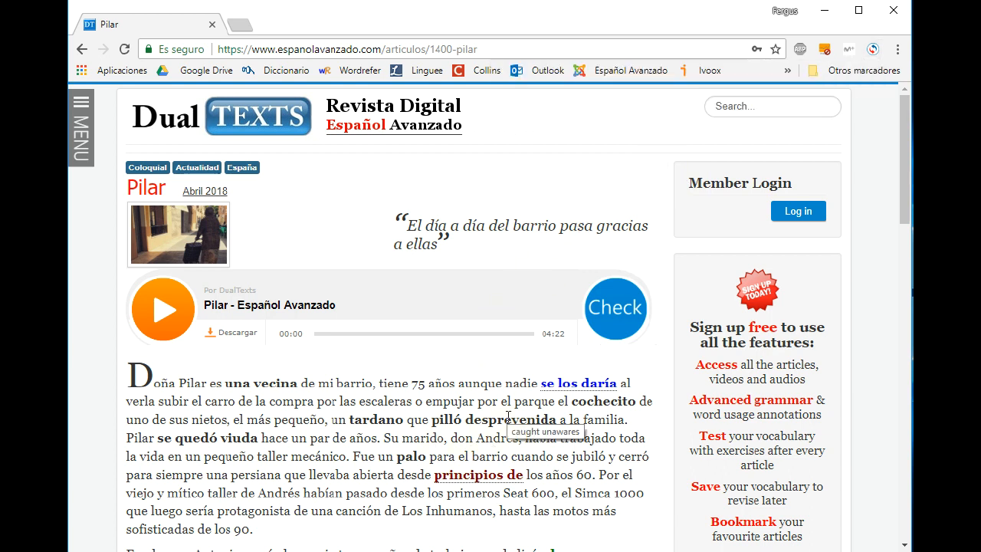
mouse_move(550, 416)
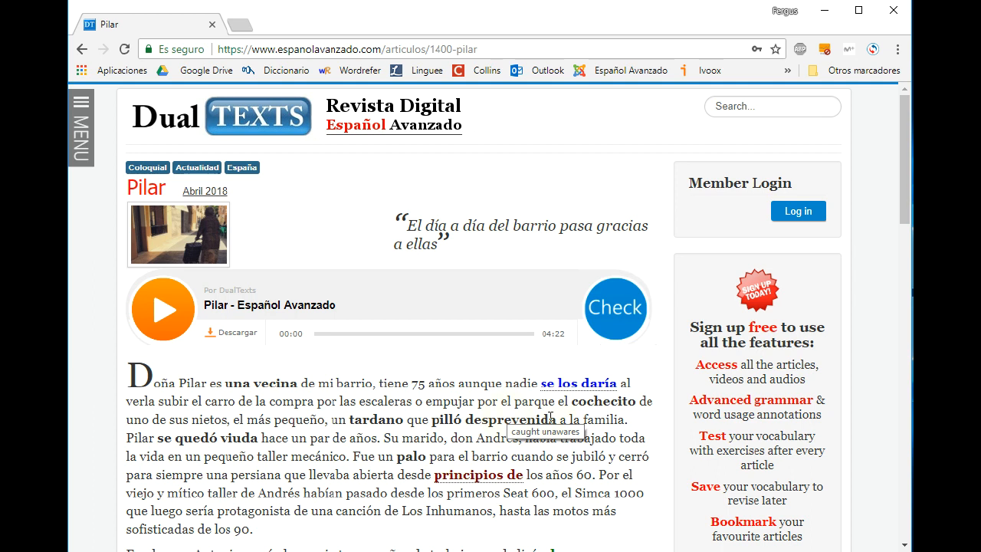
double_click(504, 419)
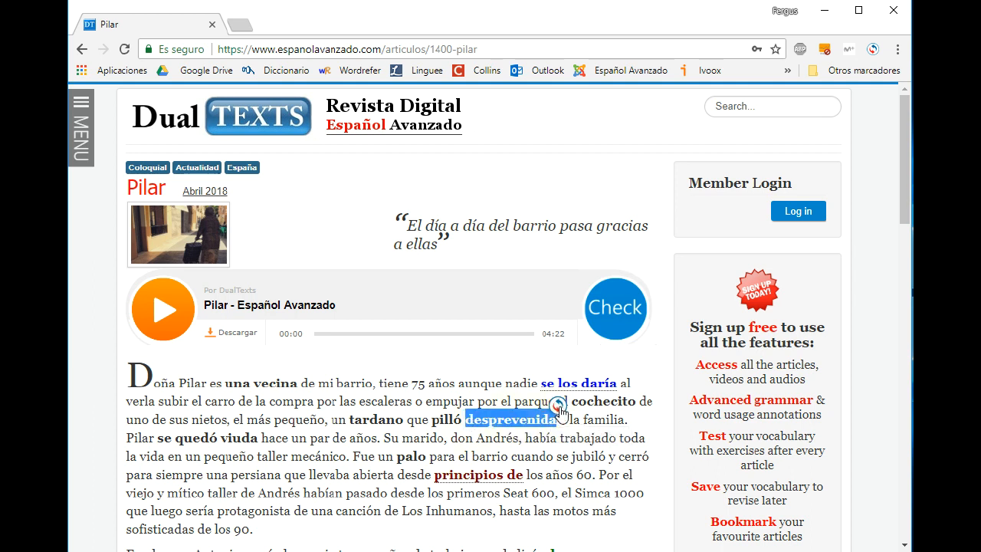
left_click(508, 417)
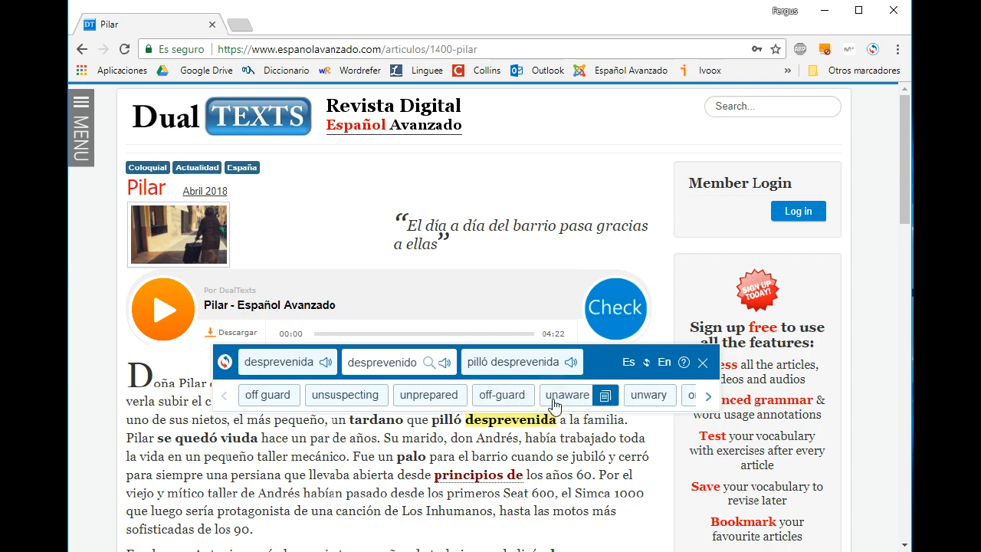
left_click(567, 395)
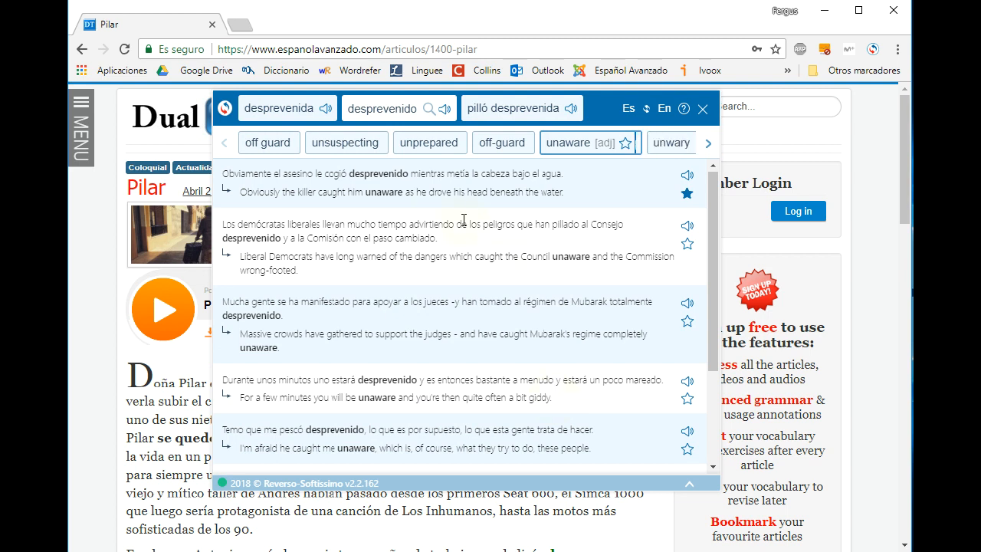
mouse_move(325, 221)
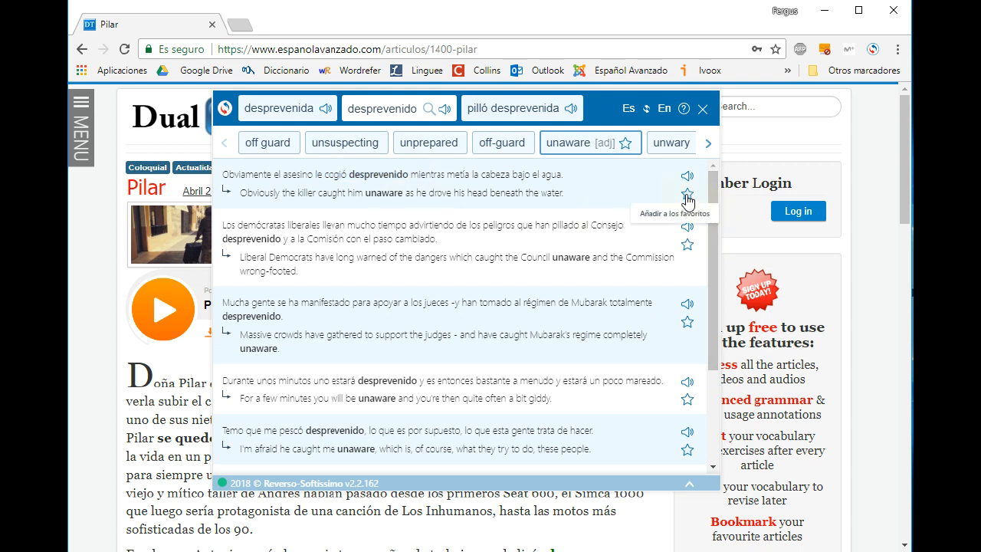
- Star the first 'unaware' example as a favourite and close the popup
left_click(687, 192)
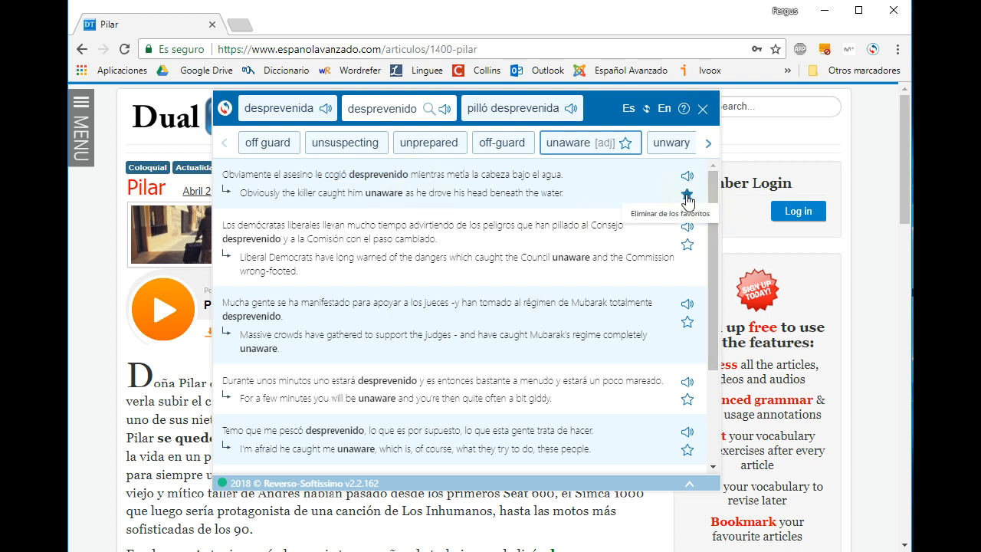
left_click(688, 191)
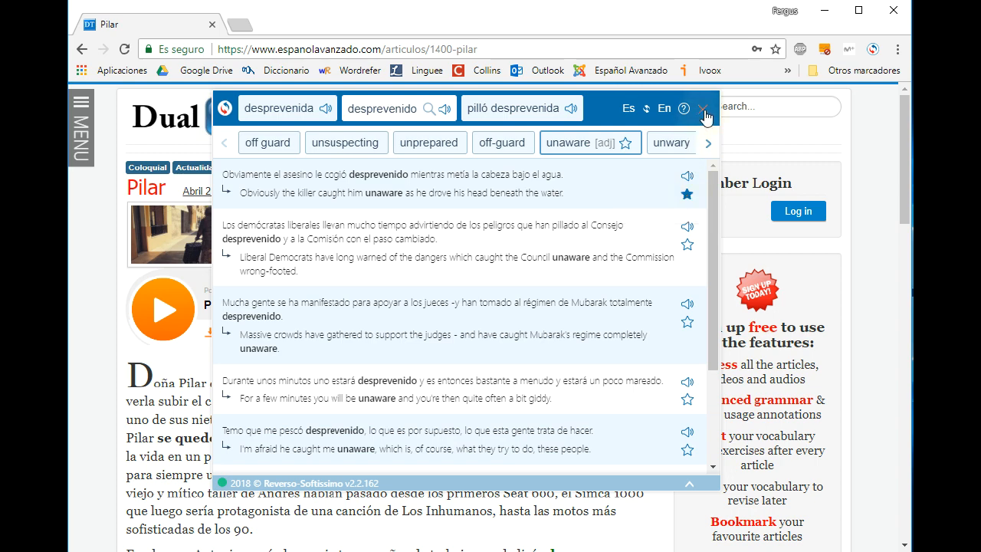
left_click(705, 108)
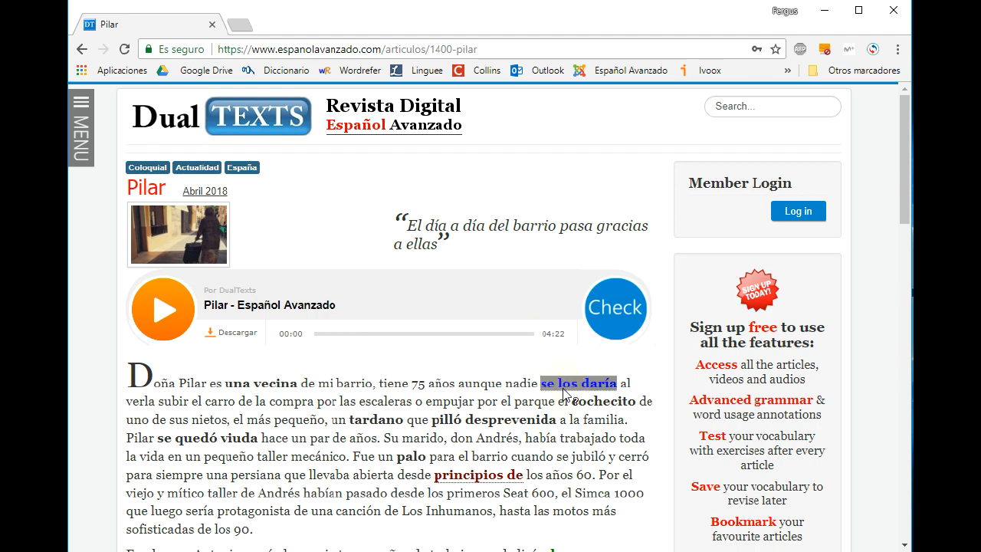
- Translate 'se quedó viuda', star its first 'she was widowed' example, and close the popup
left_click(577, 383)
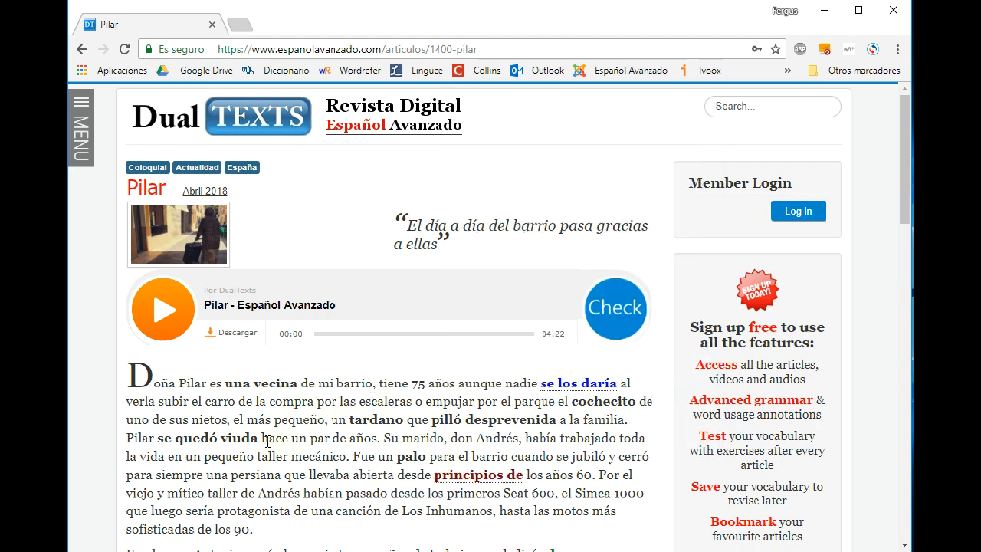
mouse_move(216, 437)
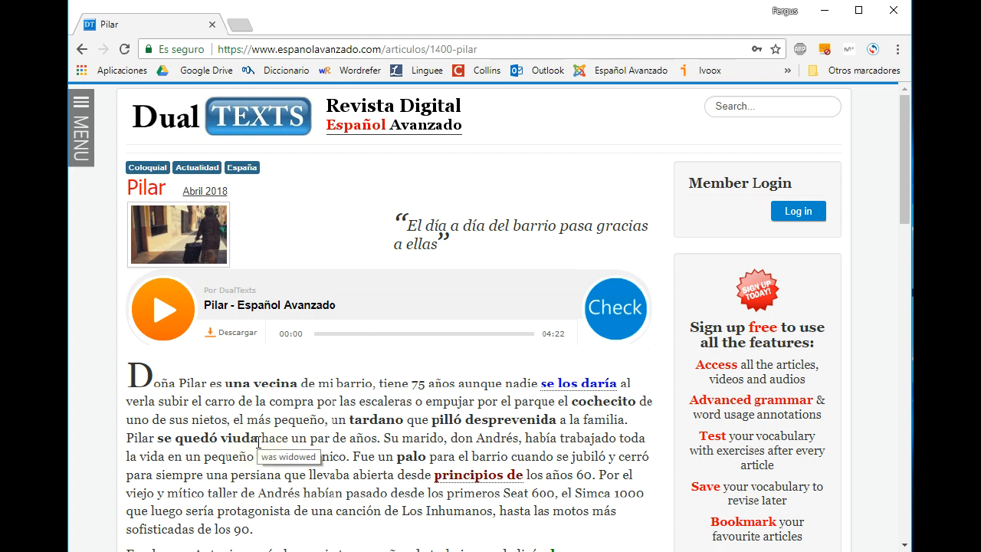
double_click(239, 436)
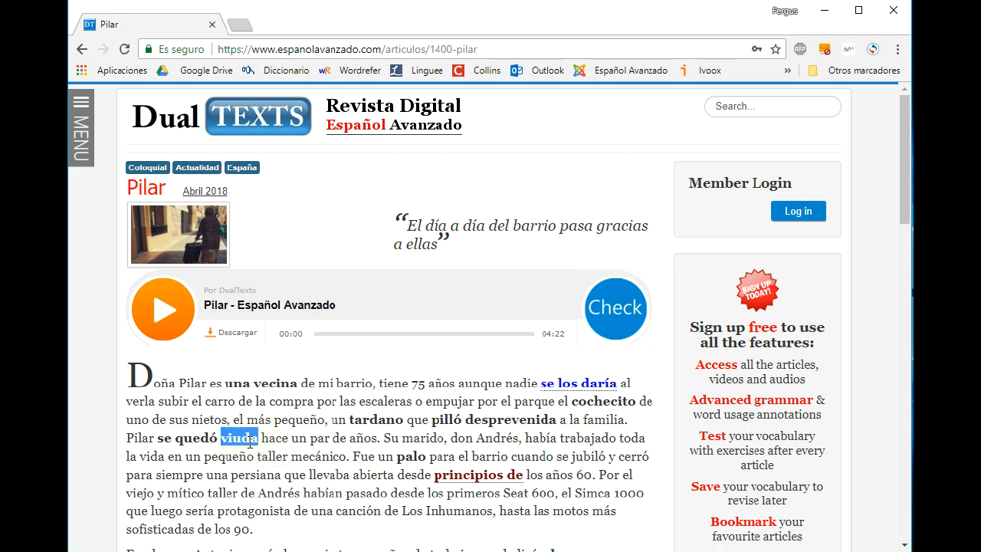
mouse_move(261, 426)
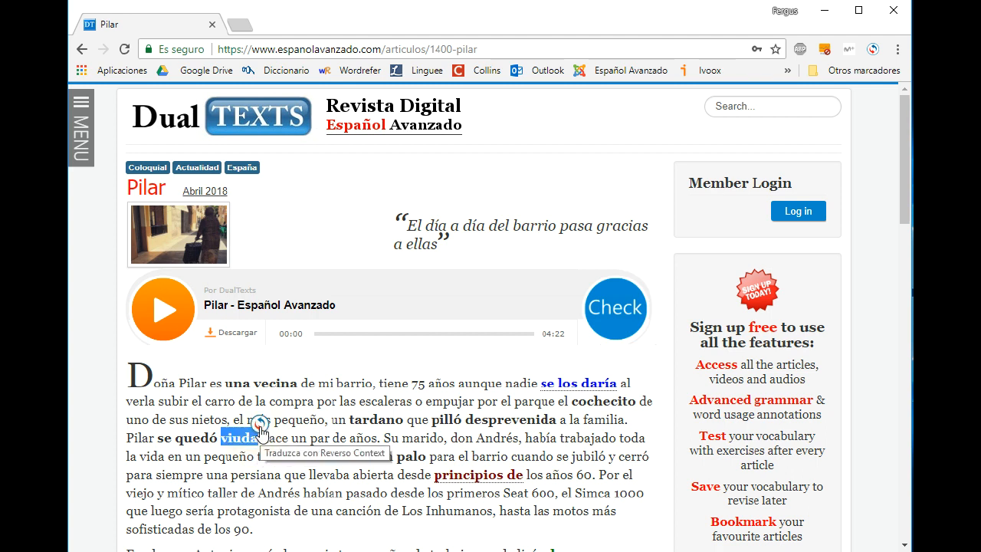
left_click(241, 432)
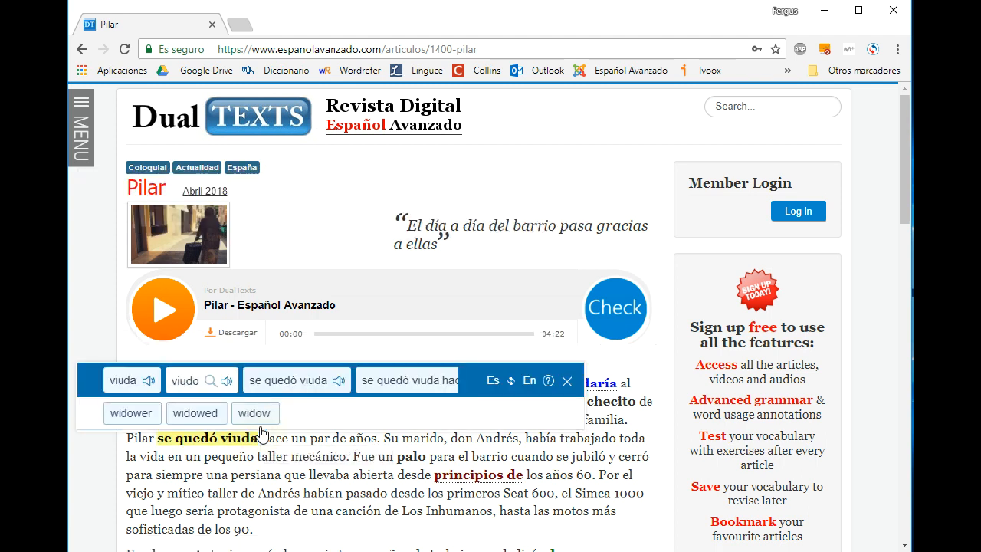
left_click(287, 380)
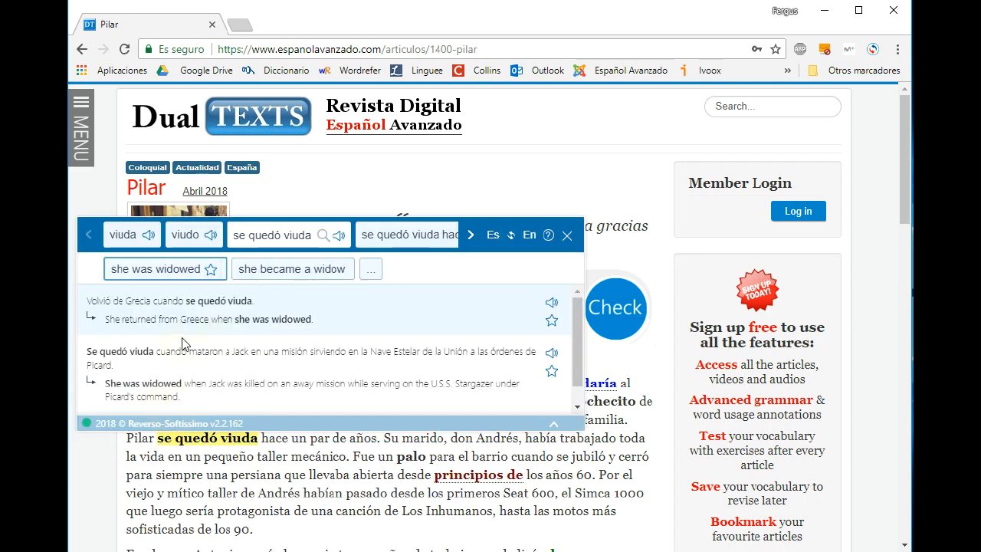
mouse_move(552, 320)
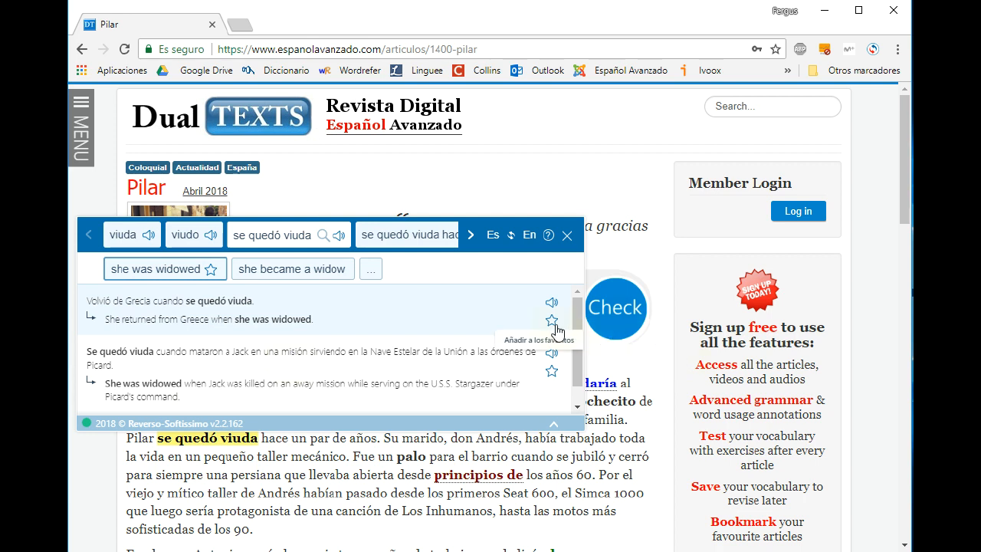
left_click(551, 319)
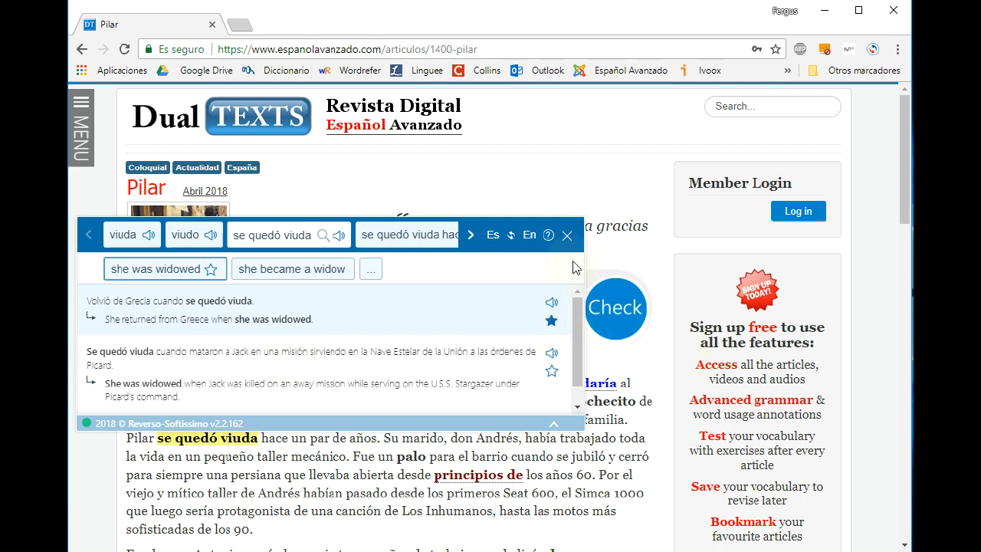
left_click(566, 235)
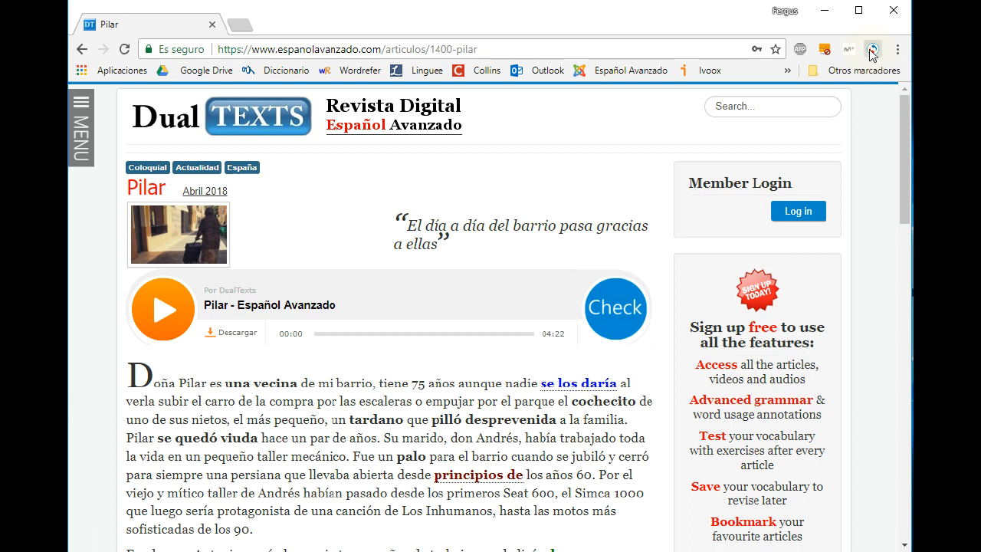
- Go to the Favoritos page through the Reverso extension's section menu
left_click(872, 49)
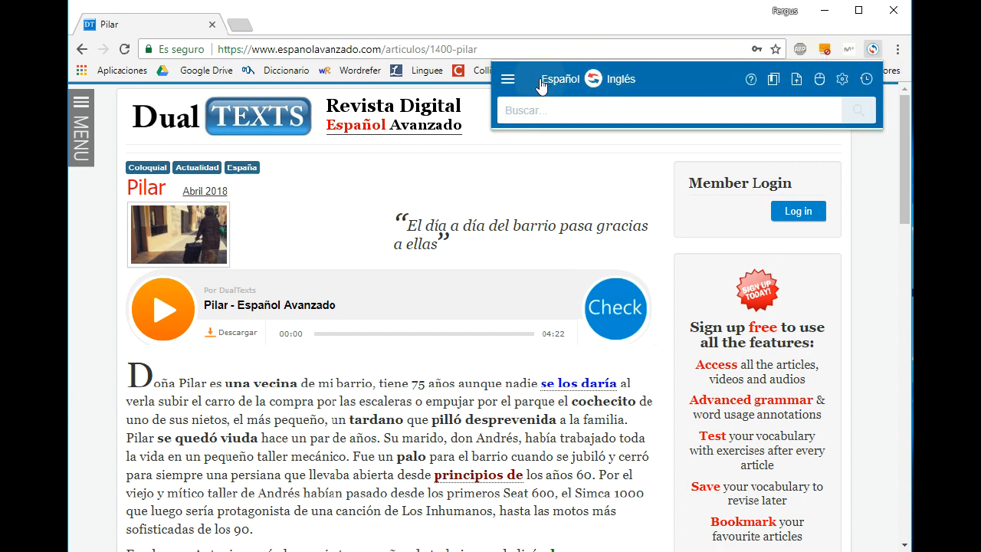
left_click(507, 79)
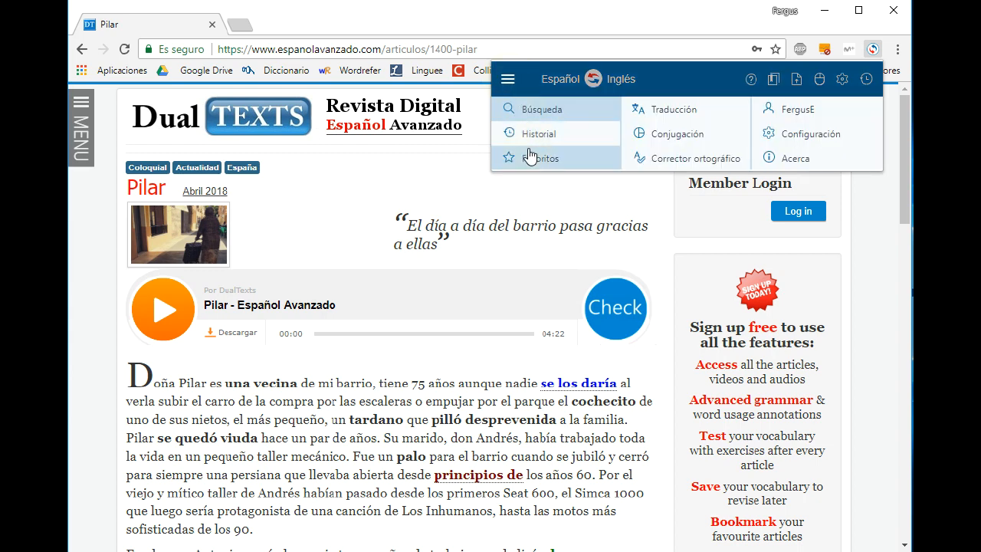
mouse_move(531, 158)
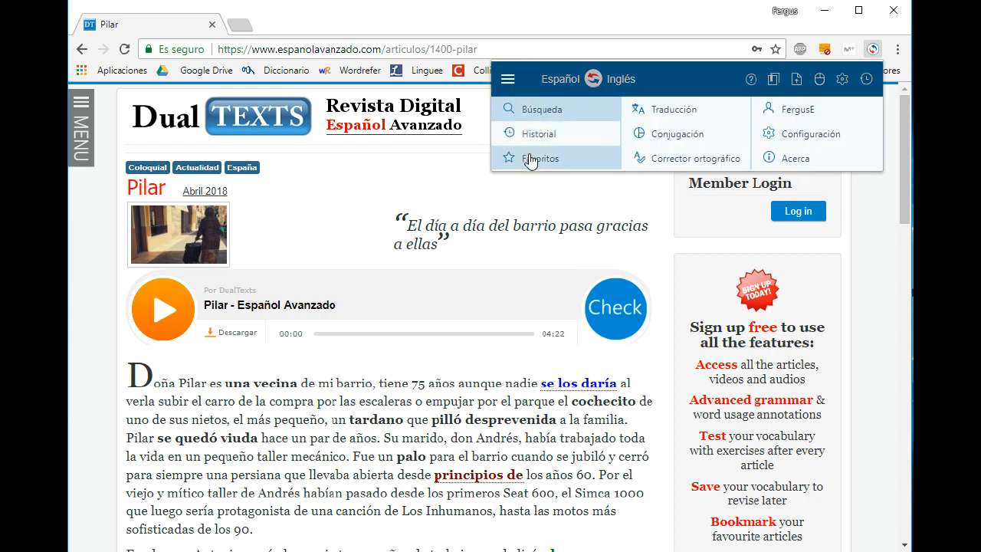
left_click(538, 157)
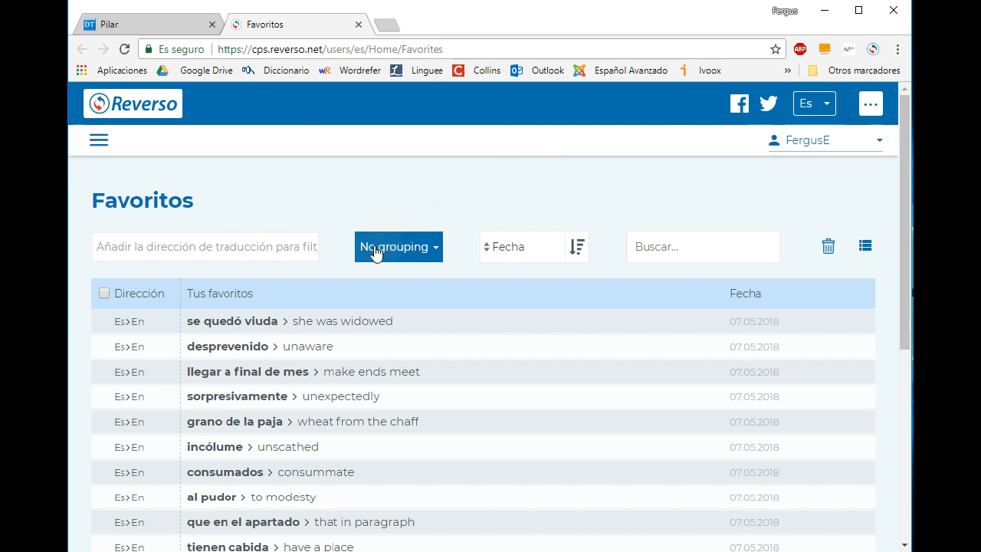
mouse_move(246, 305)
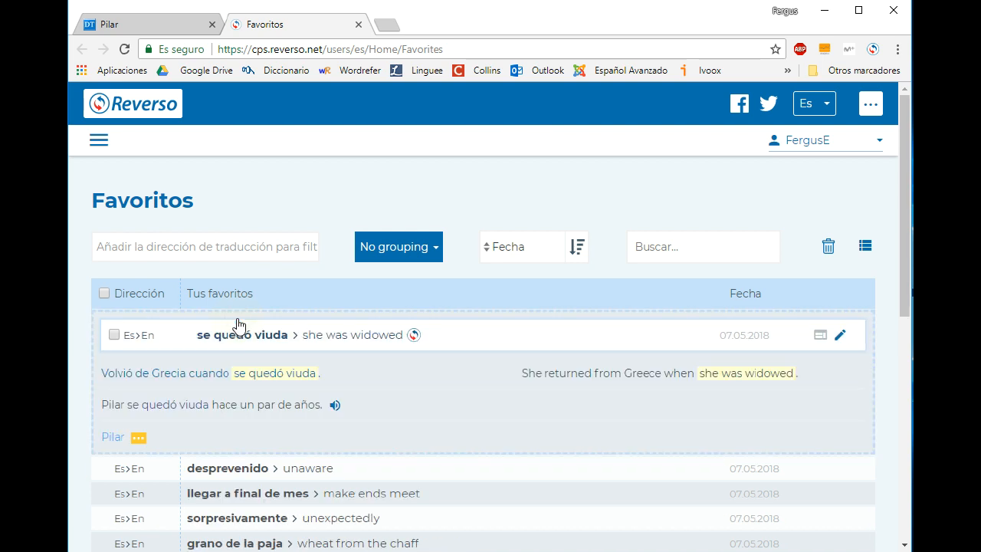
mouse_move(281, 372)
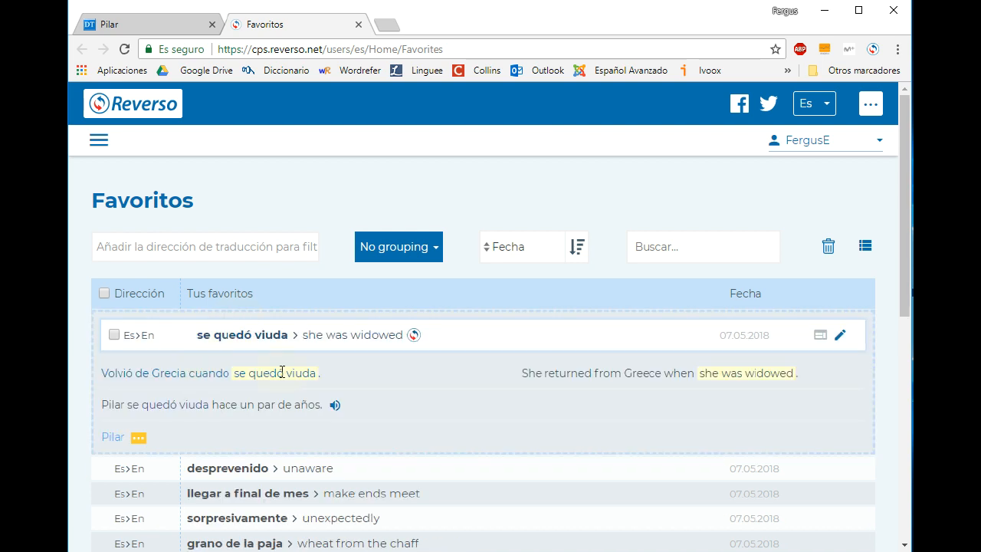
mouse_move(481, 412)
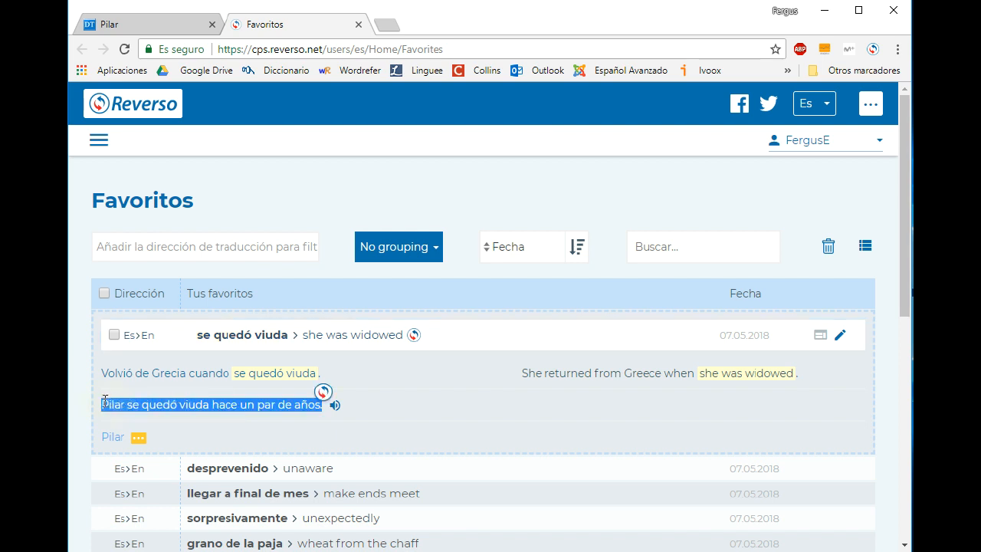
mouse_move(334, 404)
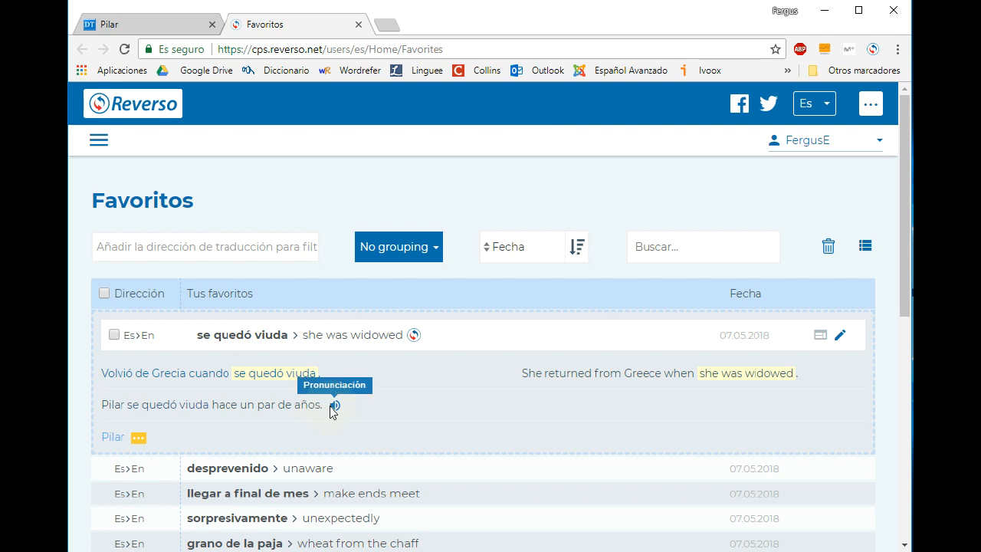
mouse_move(147, 354)
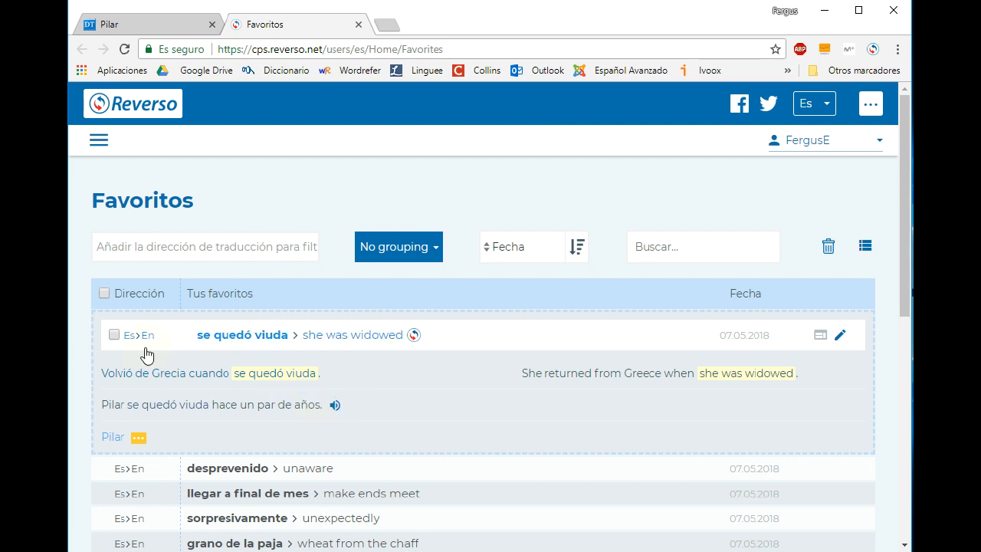
- Collapse 'se quedó viuda', expand the 'desprevenido' favourite, and open its Pilar source article
left_click(242, 334)
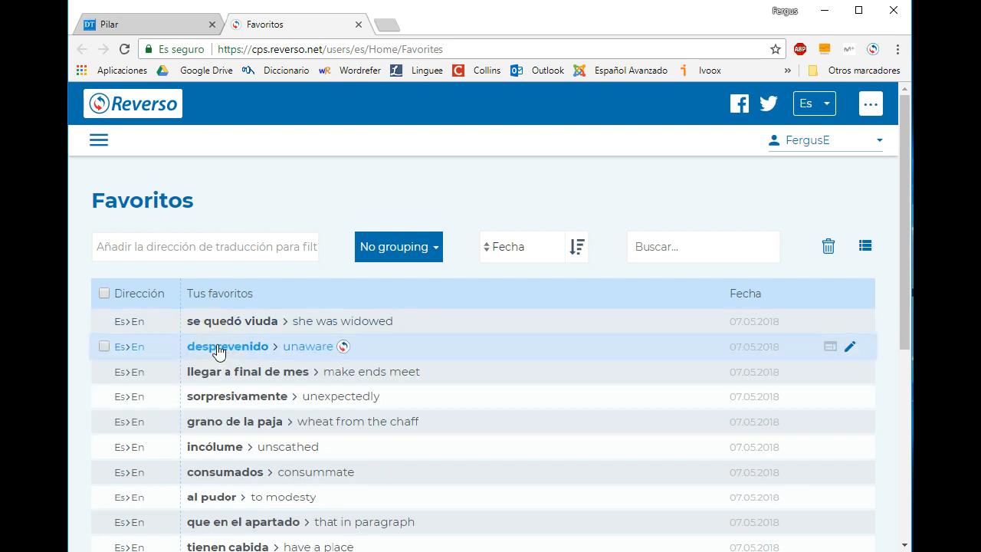
left_click(227, 346)
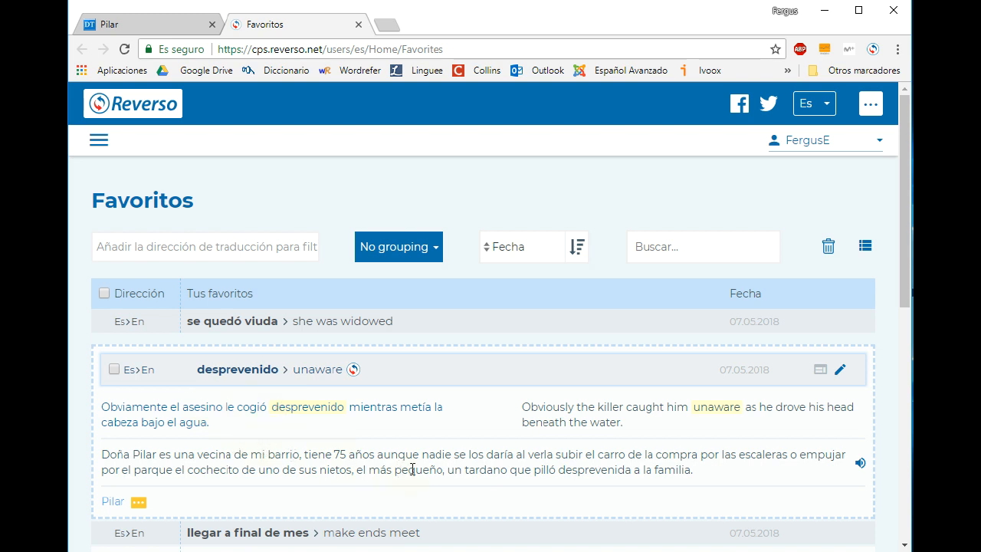
double_click(579, 469)
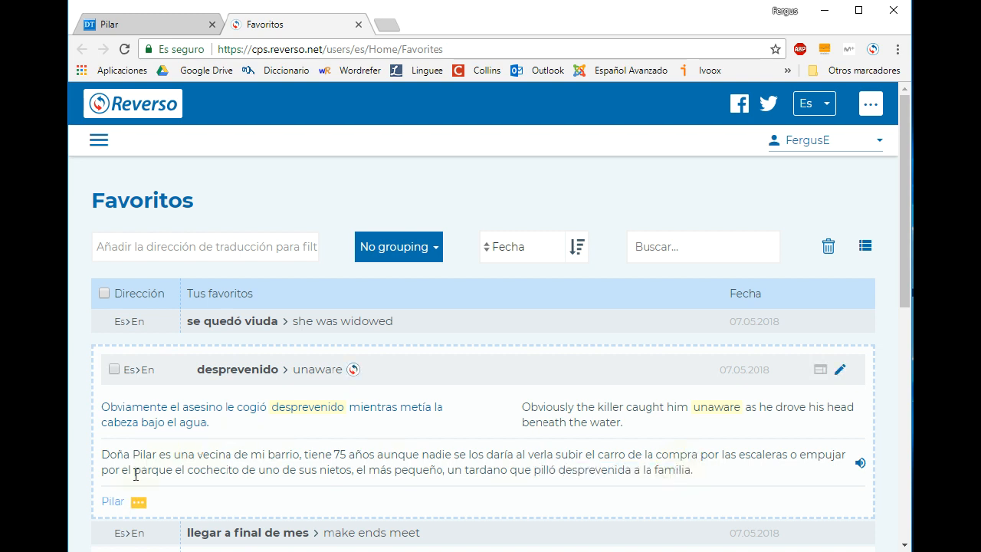
mouse_move(113, 501)
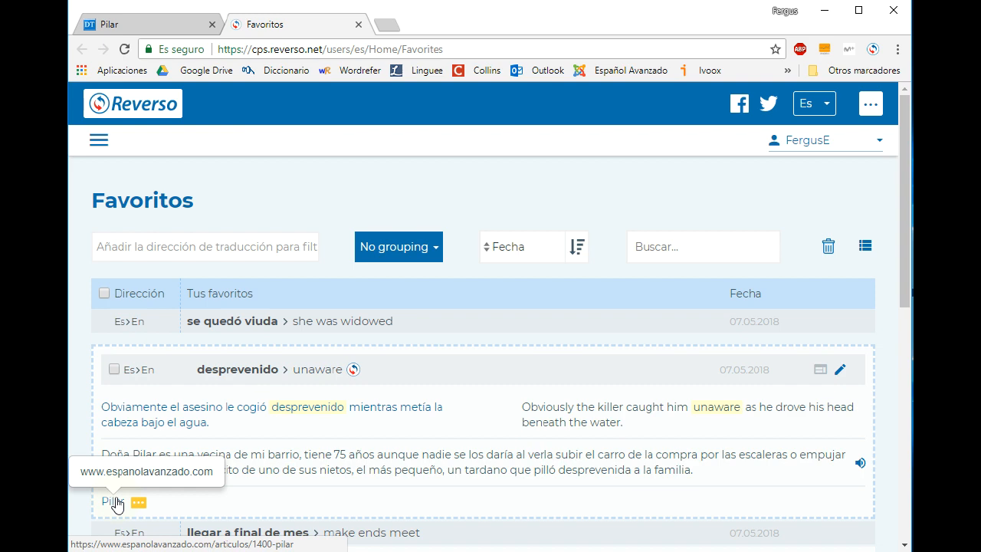
left_click(107, 502)
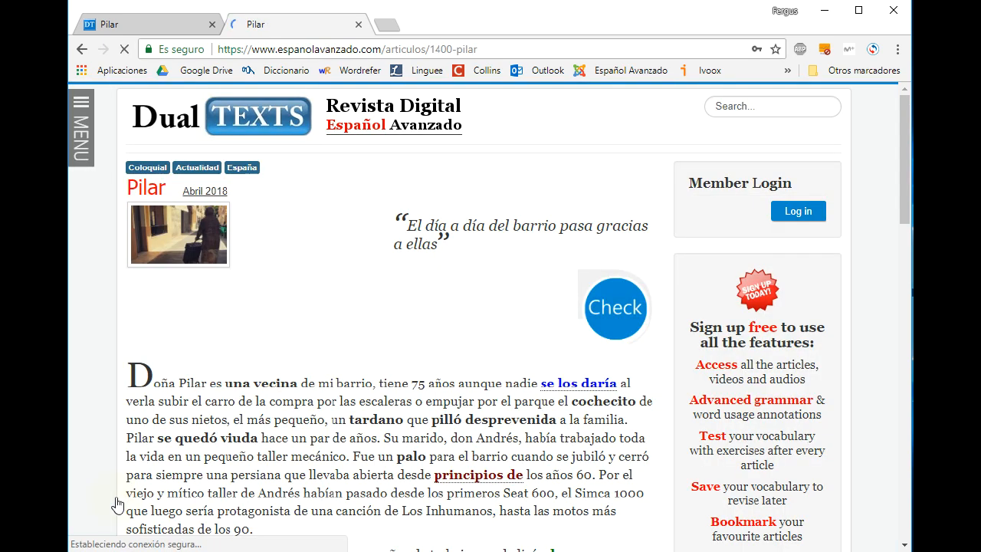